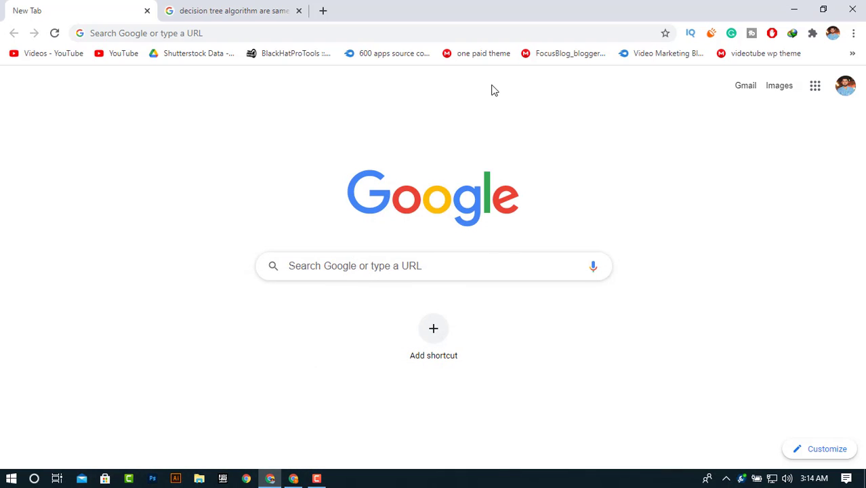
{"action": "mouse_move", "coordinate": [437, 133]}
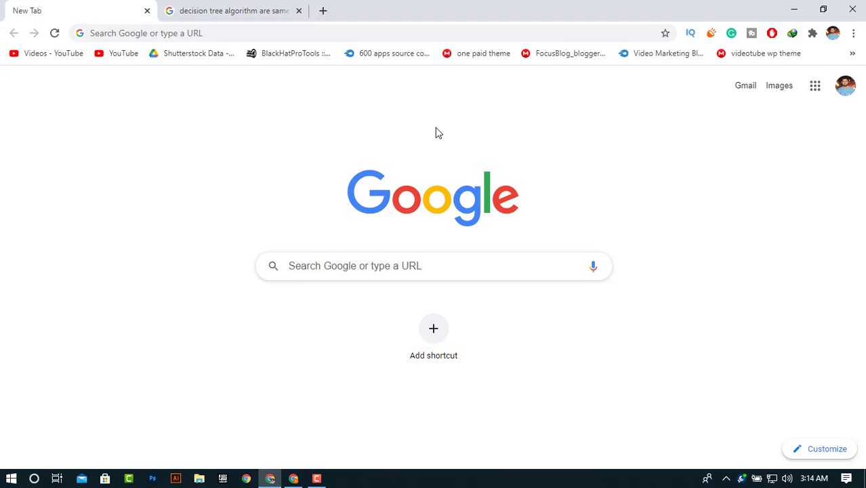
{"action": "mouse_move", "coordinate": [438, 126]}
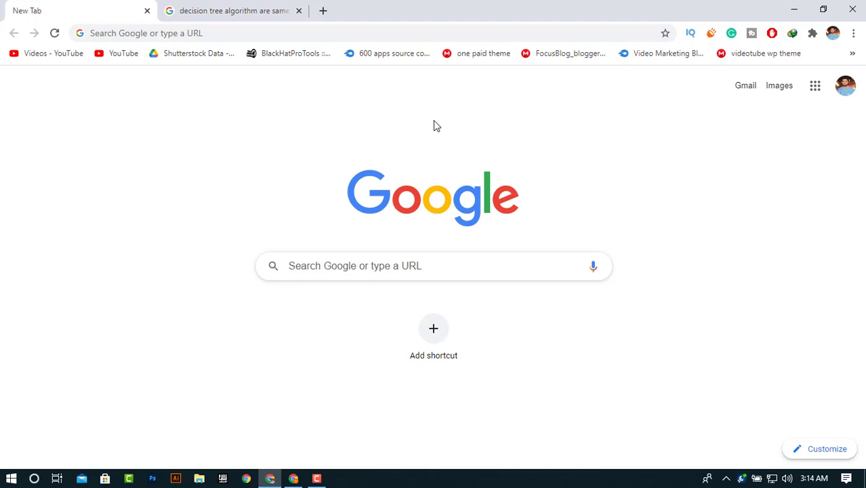
{"action": "mouse_move", "coordinate": [434, 122]}
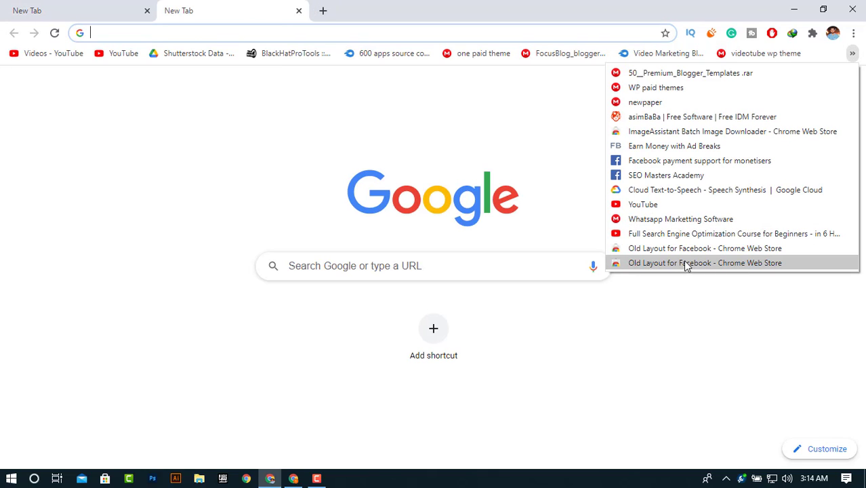
Open the 'Old Layout for Facebook' Chrome Web Store page from the address bar suggestions
{"action": "left_click", "coordinate": [705, 263]}
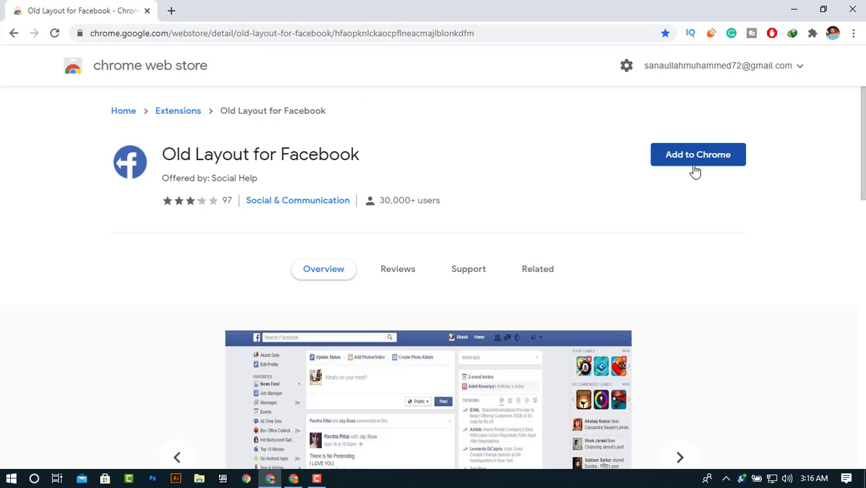
Add the Old Layout for Facebook extension to Chrome and confirm the installation
{"action": "left_click", "coordinate": [698, 153]}
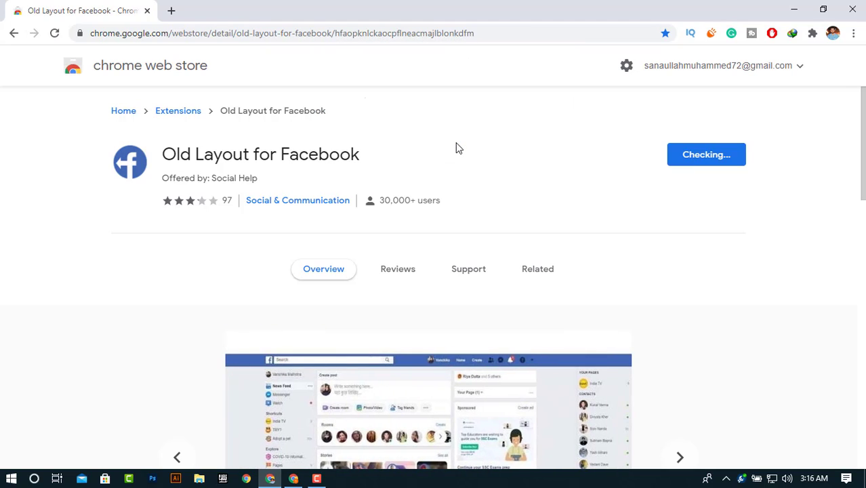
{"action": "left_click", "coordinate": [706, 154]}
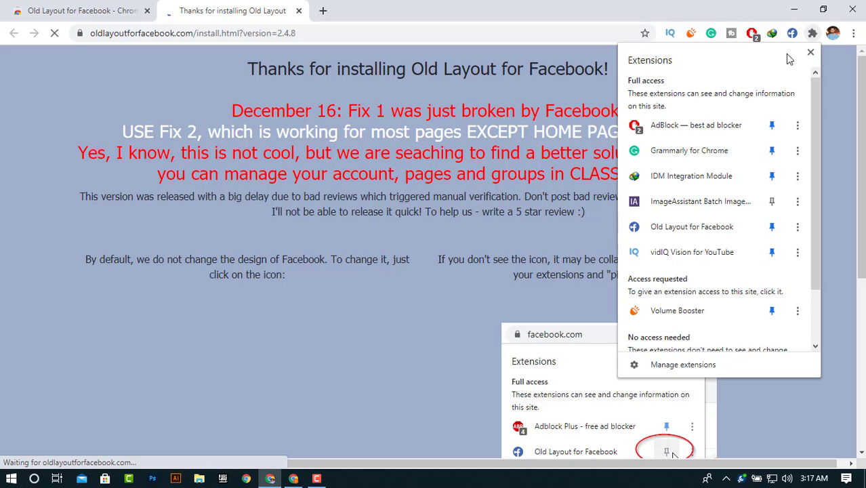
Pin the Old Layout for Facebook extension to the Chrome toolbar
{"action": "left_click", "coordinate": [810, 52]}
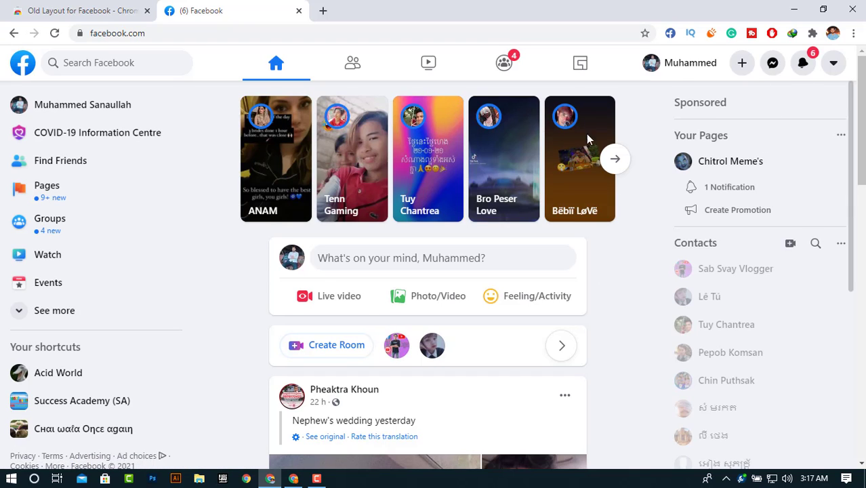
{"action": "mouse_move", "coordinate": [717, 63]}
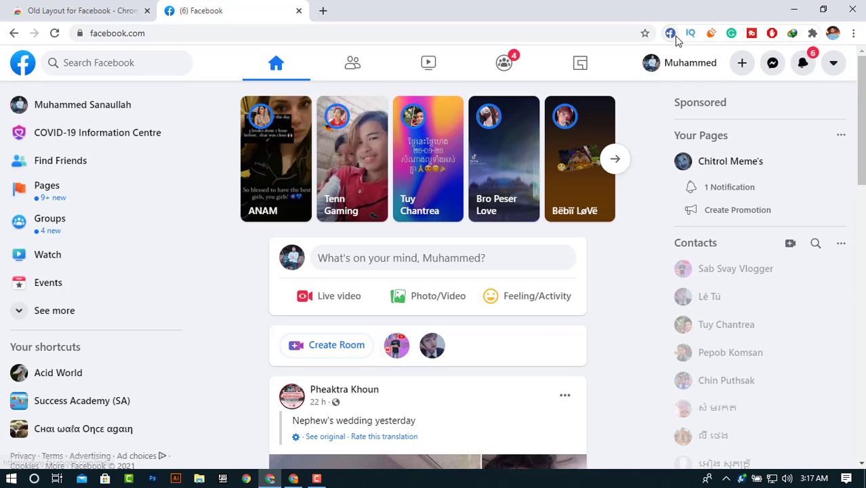
Open the Old Layout for Facebook popup from its toolbar icon
{"action": "left_click", "coordinate": [670, 33]}
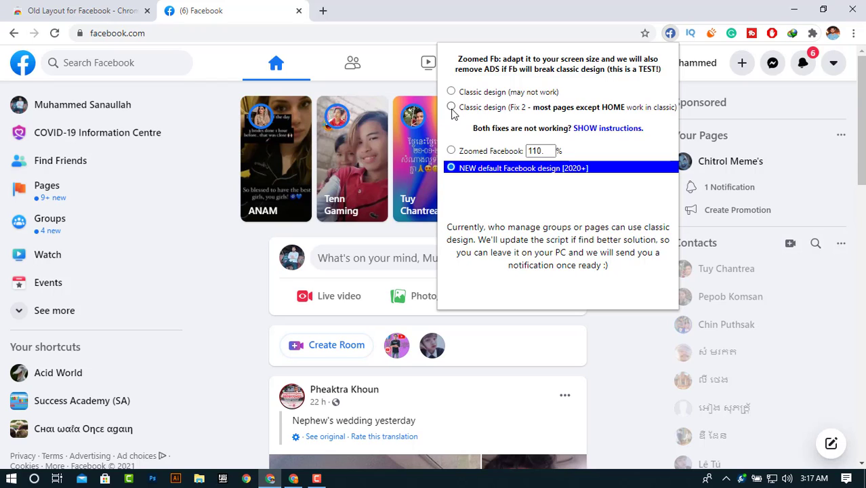
{"action": "mouse_move", "coordinate": [511, 117]}
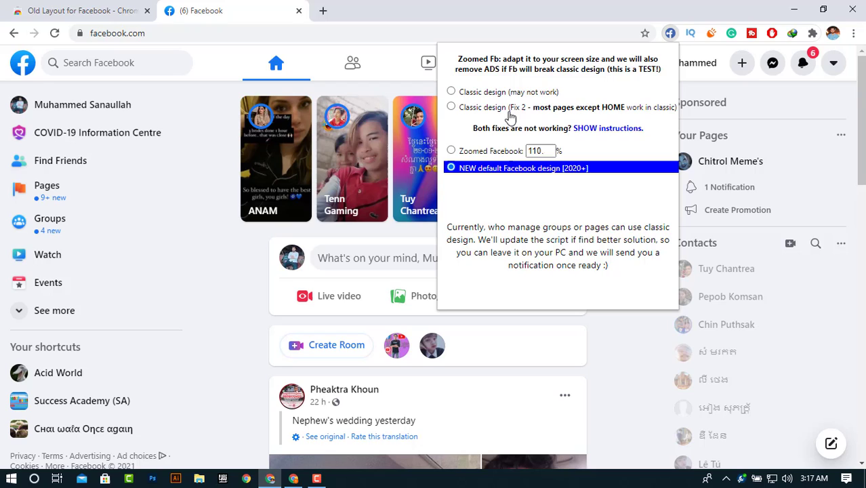
{"action": "mouse_move", "coordinate": [599, 117]}
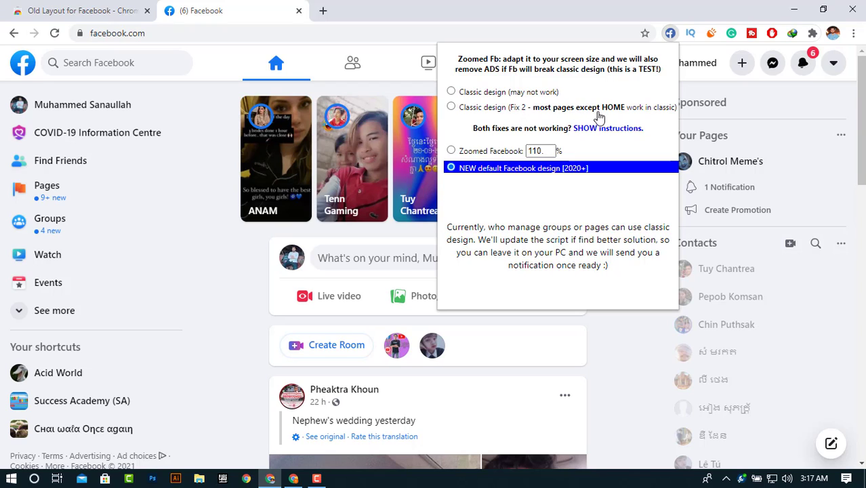
{"action": "mouse_move", "coordinate": [631, 115]}
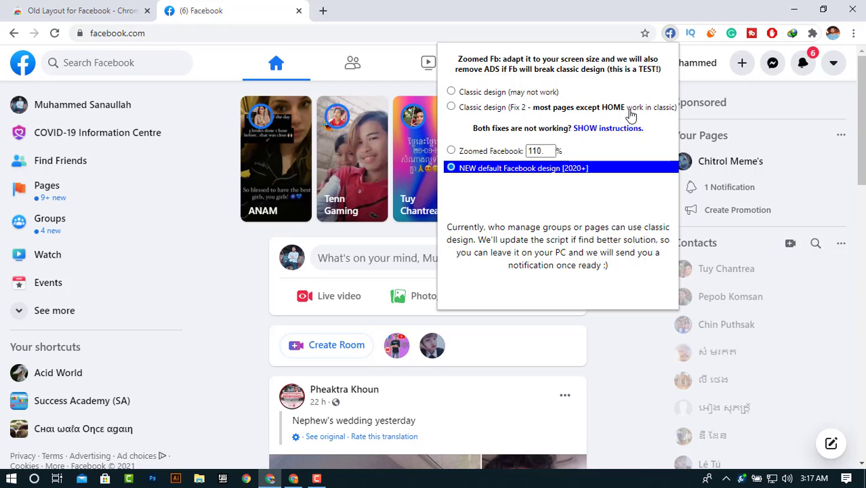
Select 'Classic design (Fix 2)' in the Old Layout extension popup
{"action": "left_click", "coordinate": [451, 107]}
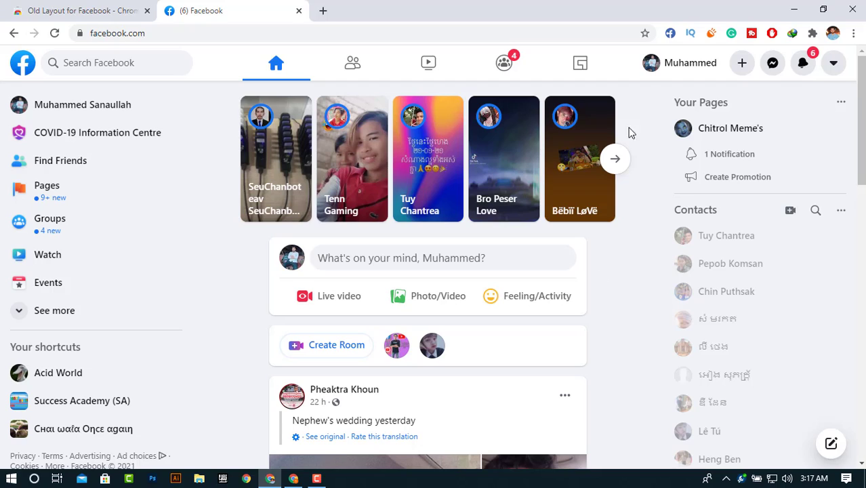
{"action": "mouse_move", "coordinate": [352, 62]}
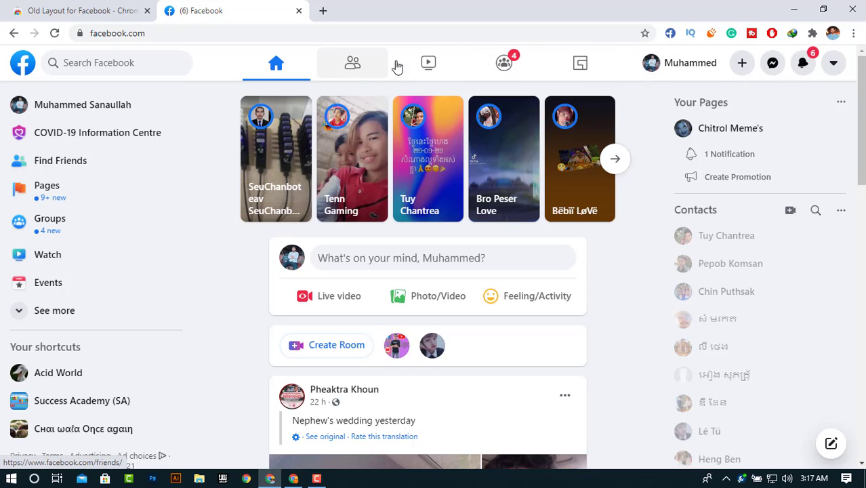
{"action": "mouse_move", "coordinate": [352, 62]}
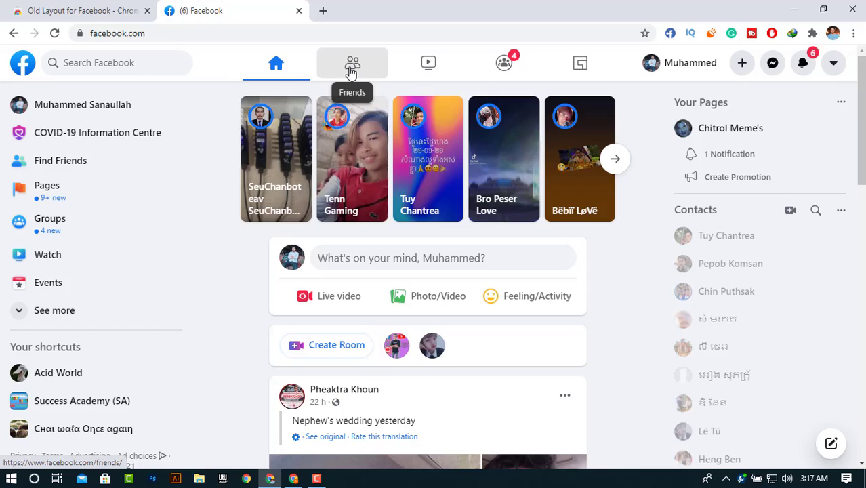
Go to Facebook's Friends page via the top navigation bar
{"action": "left_click", "coordinate": [352, 63]}
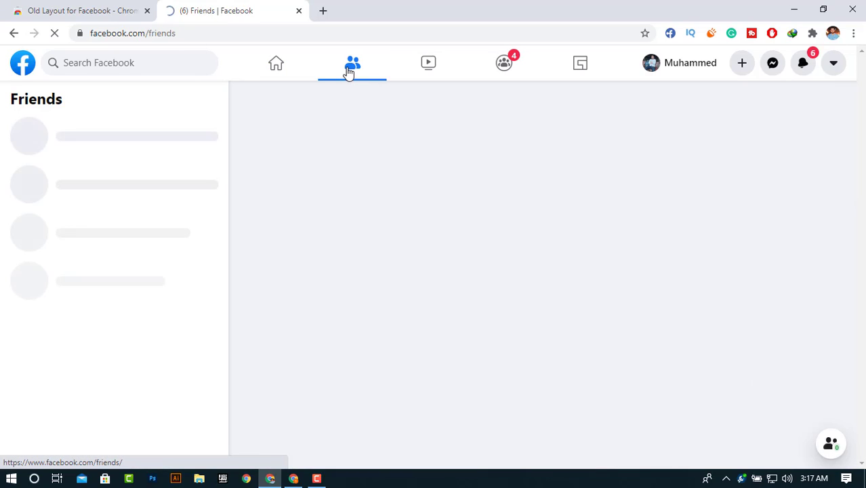